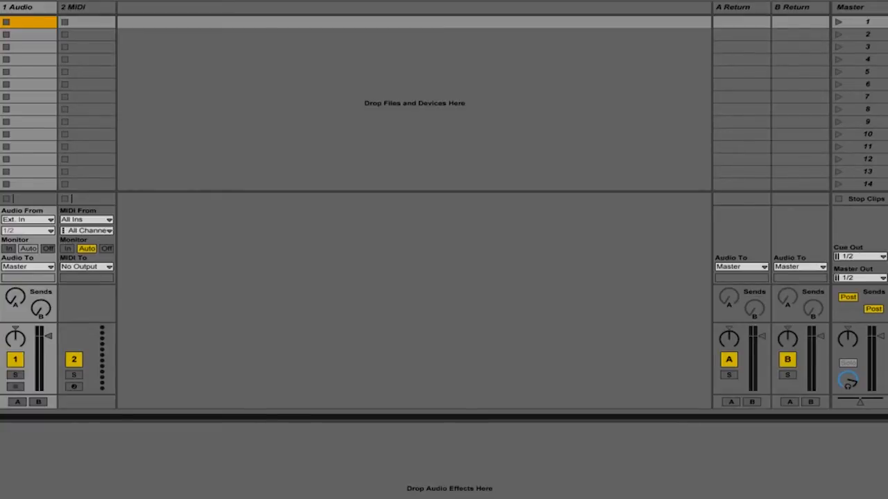
Rename the audio track 'frtr', switch to Arrangement View and select the MIDI clip on track 2.
{"action": "scroll", "scroll_direction": "down", "scroll_amount": 3}
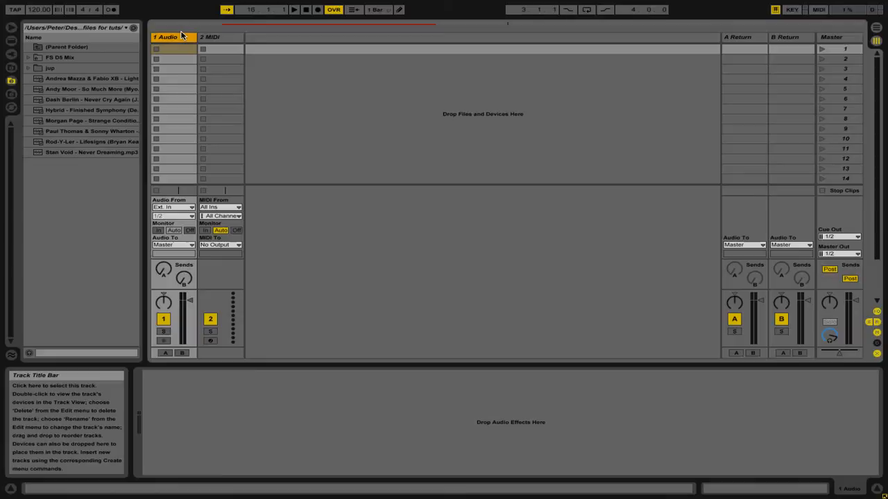
{"action": "type", "text": "frtr"}
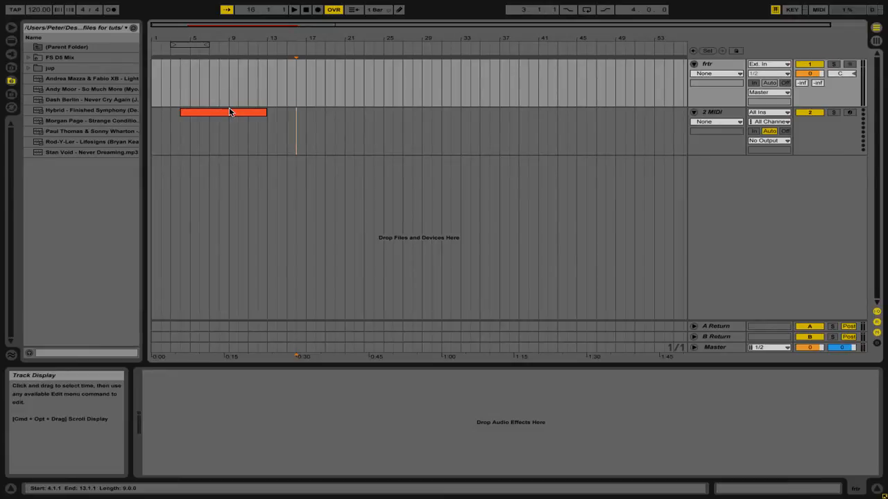
{"action": "left_click", "coordinate": [222, 113]}
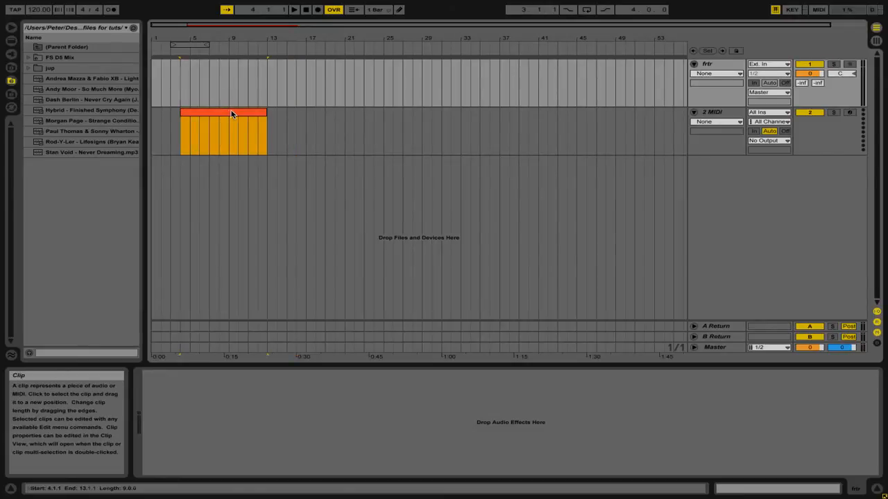